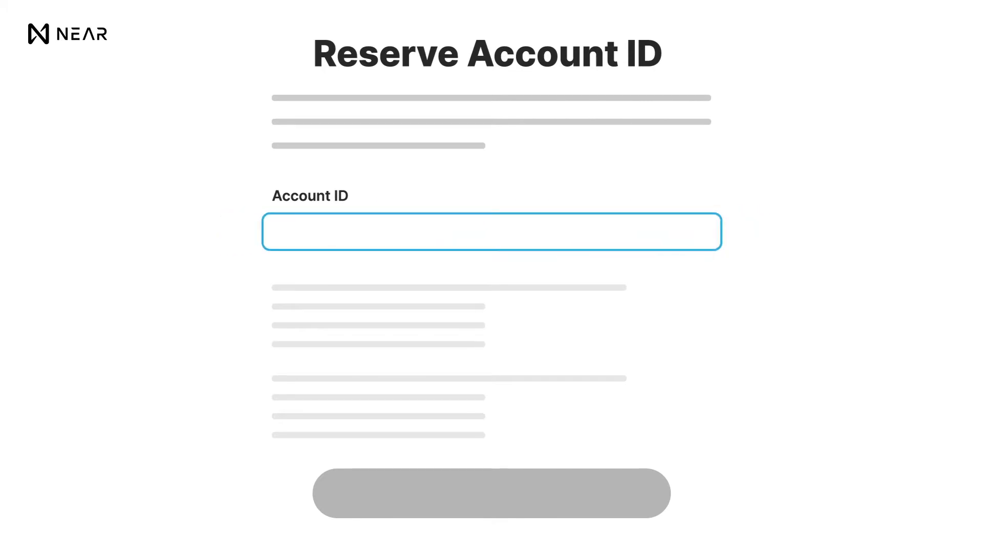
Enter name.near as the account ID and reserve it
{"action": "type", "text": "name.near"}
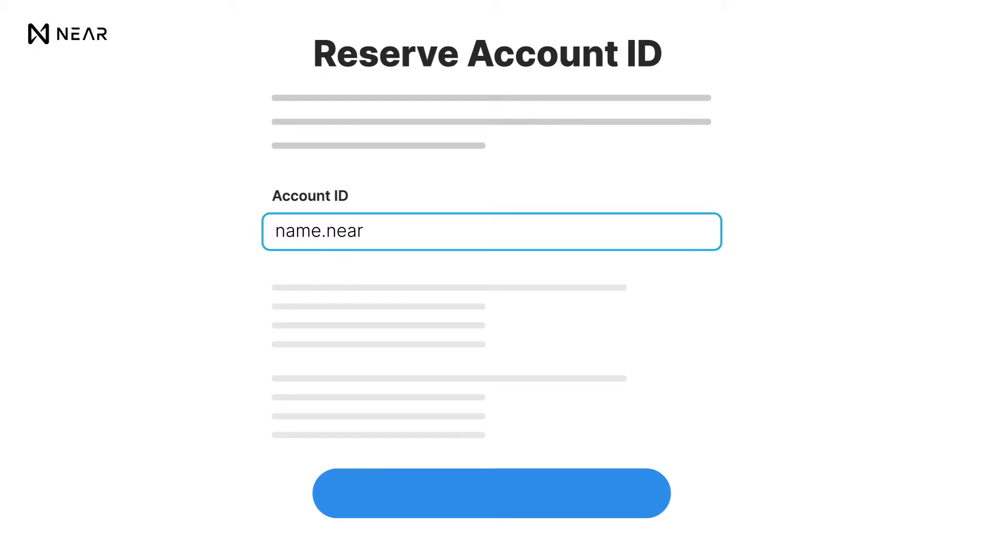
{"action": "left_click", "coordinate": [492, 493]}
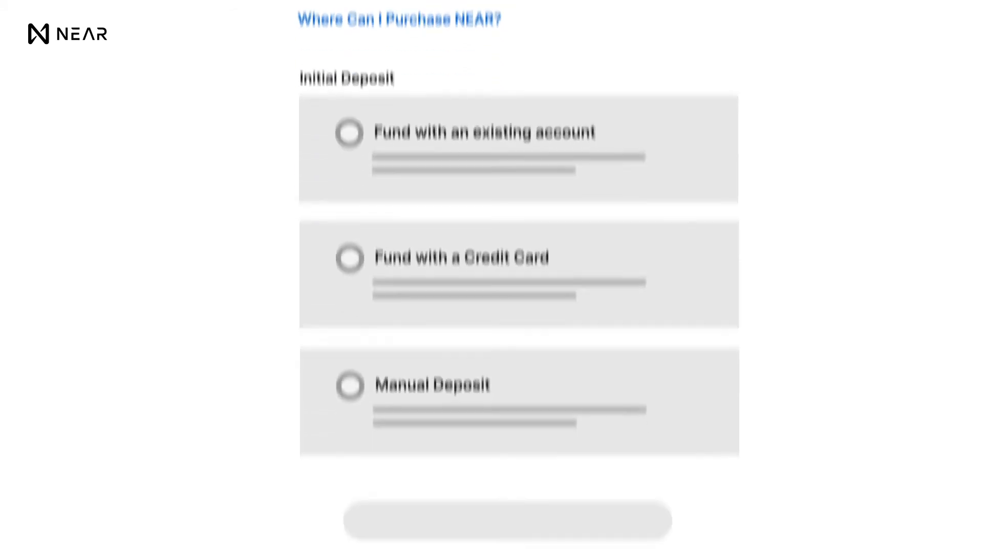
Select Manual Deposit as the initial deposit option
{"action": "left_click", "coordinate": [349, 385]}
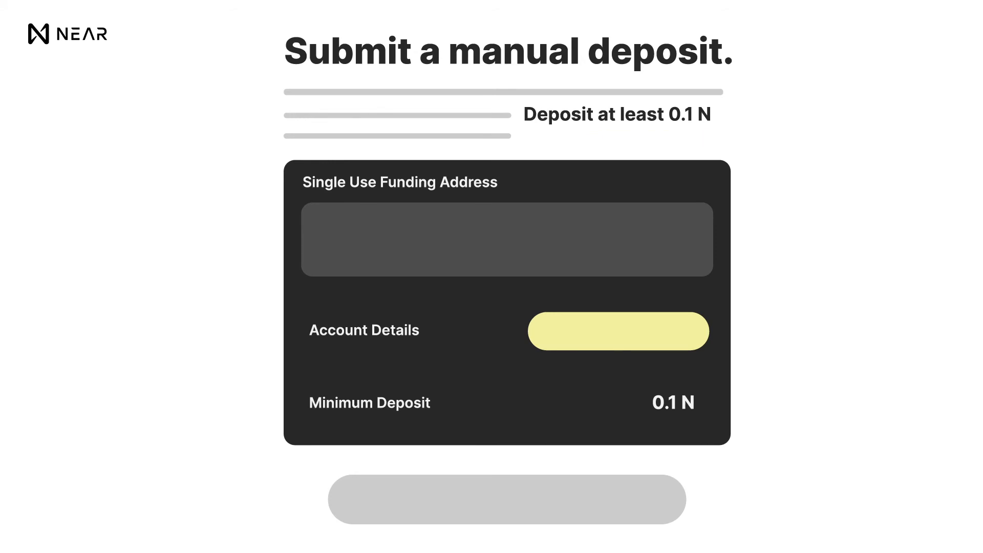
Select the single-use funding address box on the manual deposit page (0.1 N minimum)
{"action": "left_click", "coordinate": [506, 239]}
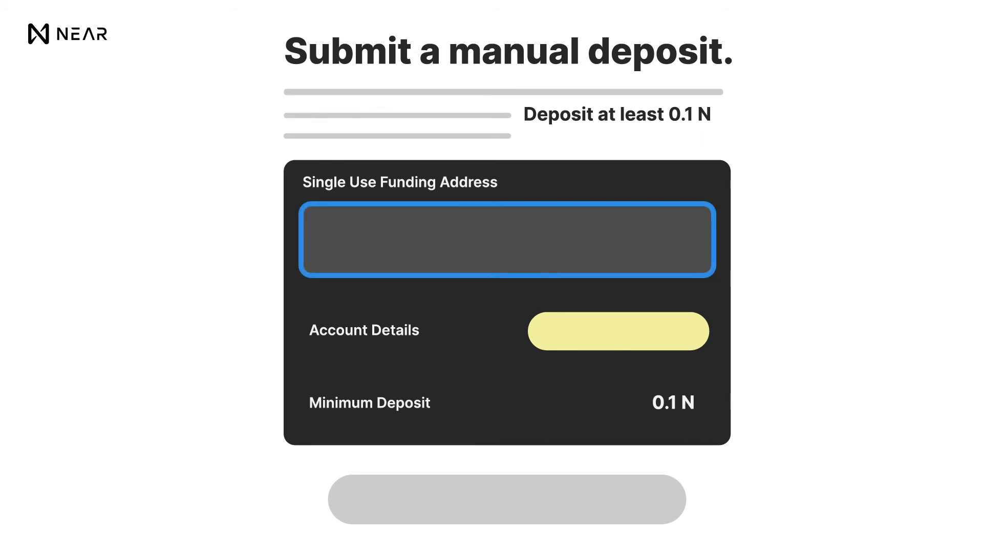